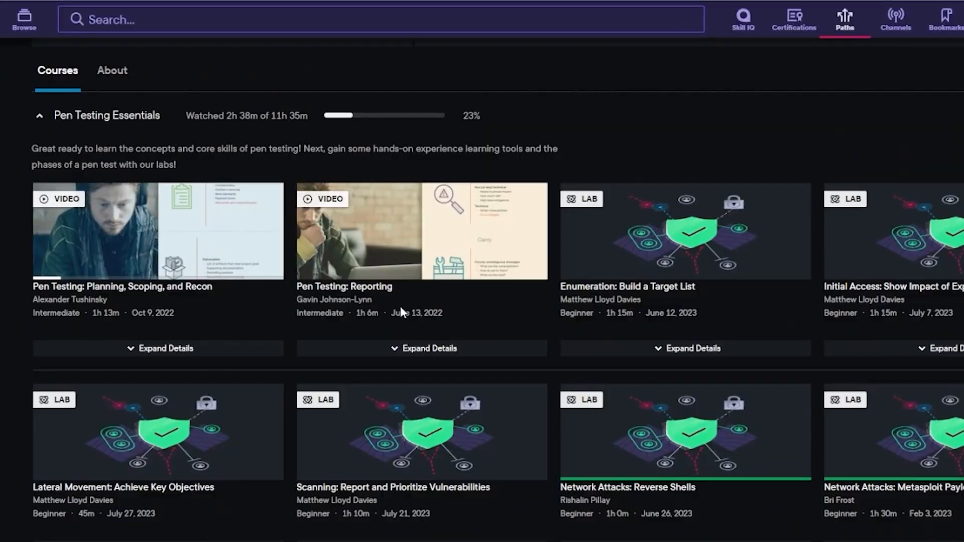
Scroll up the Pen Testing Essentials course grid and go to the hands-on learning page.
{"action": "scroll", "scroll_direction": "up", "scroll_amount": 3}
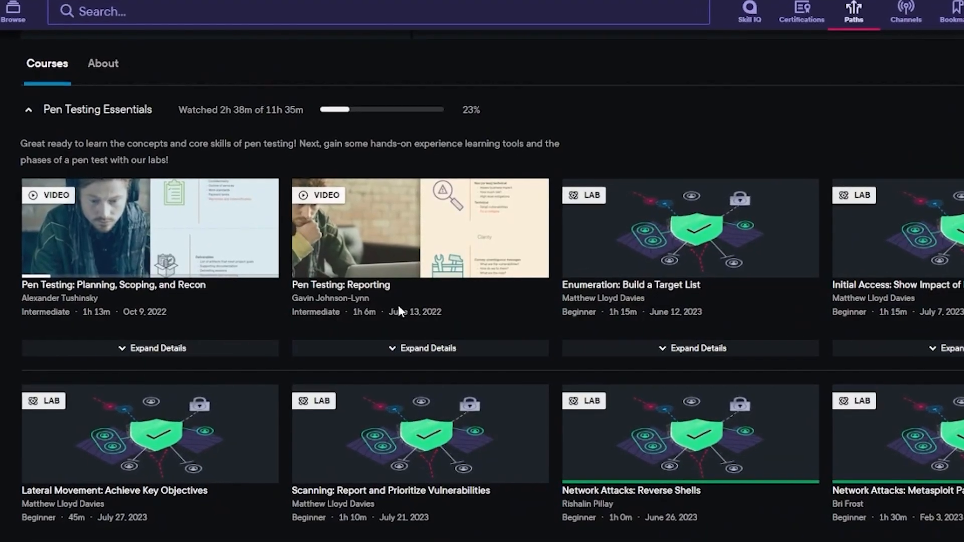
{"action": "scroll", "scroll_direction": "up", "scroll_amount": 3}
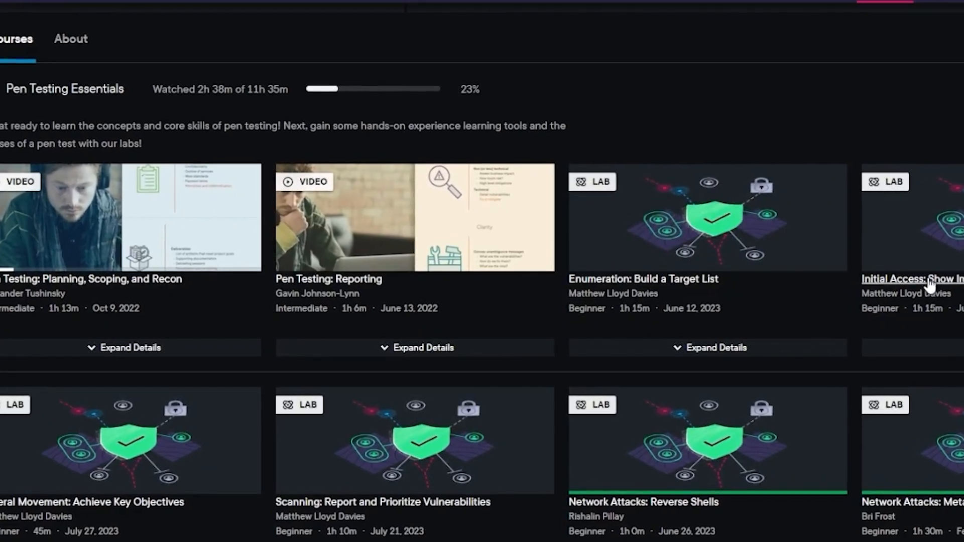
{"action": "left_click", "coordinate": [30, 57]}
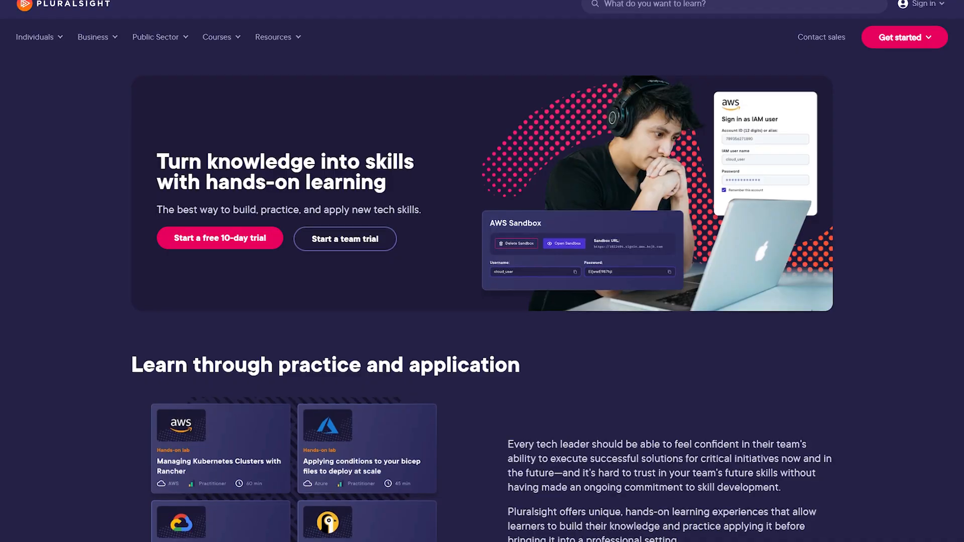
Scroll past the sample lab cards to the four hands-on modalities section, starting with Labs and Sandboxes.
{"action": "scroll", "scroll_direction": "down", "scroll_amount": 3}
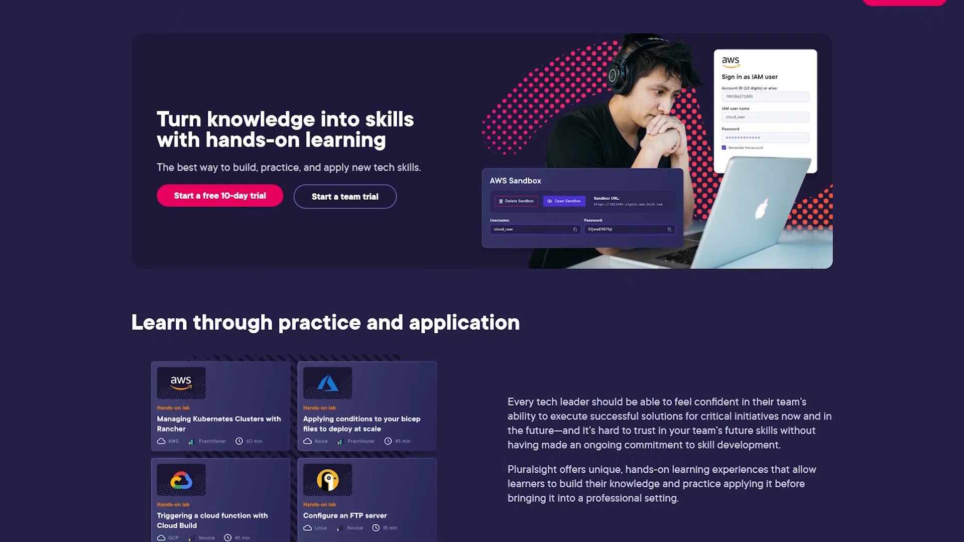
{"action": "scroll", "scroll_direction": "down", "scroll_amount": 3}
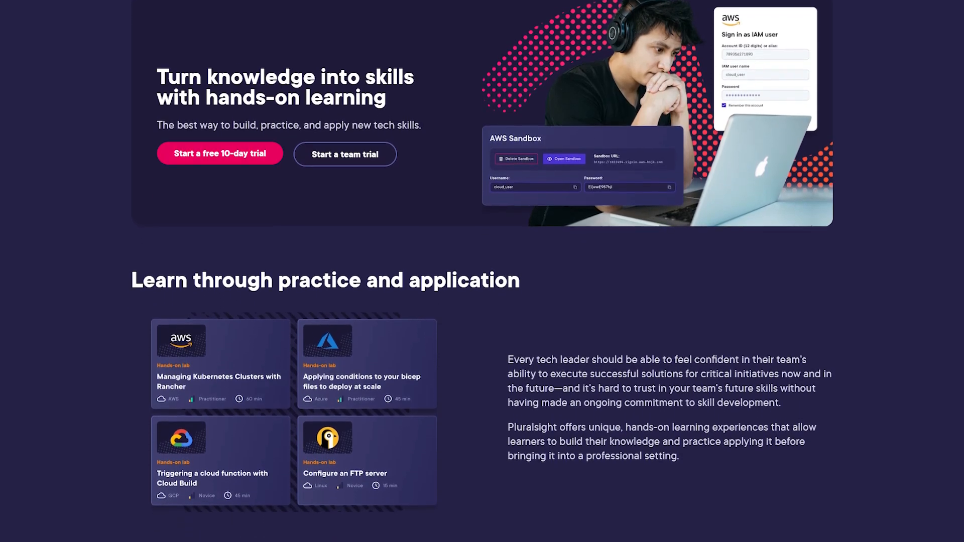
{"action": "scroll", "scroll_direction": "down", "scroll_amount": 3}
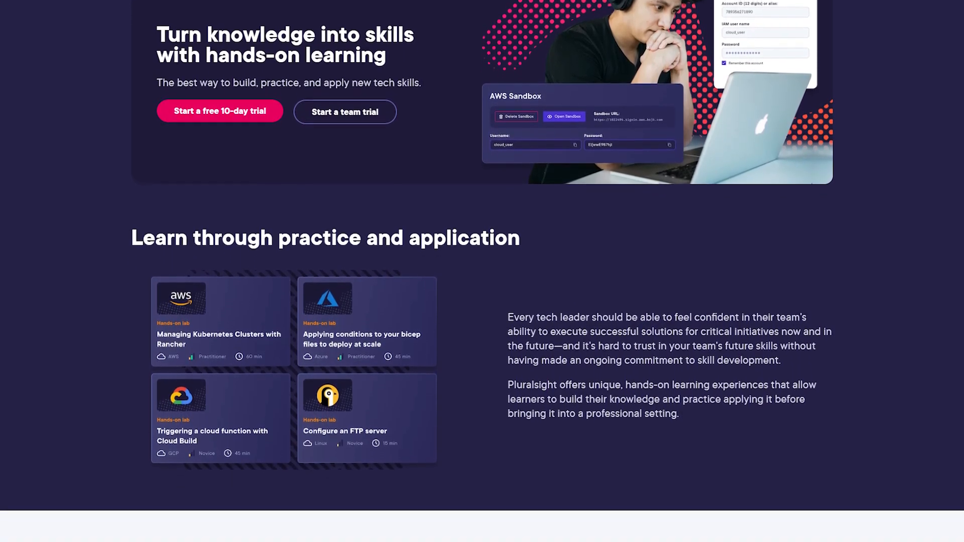
{"action": "scroll", "scroll_direction": "down", "scroll_amount": 3}
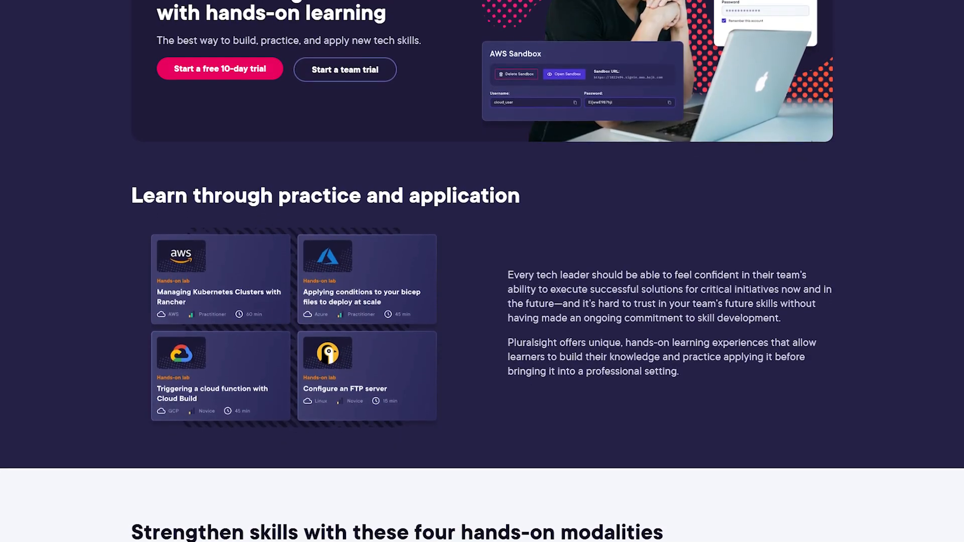
{"action": "scroll", "scroll_direction": "down", "scroll_amount": 3}
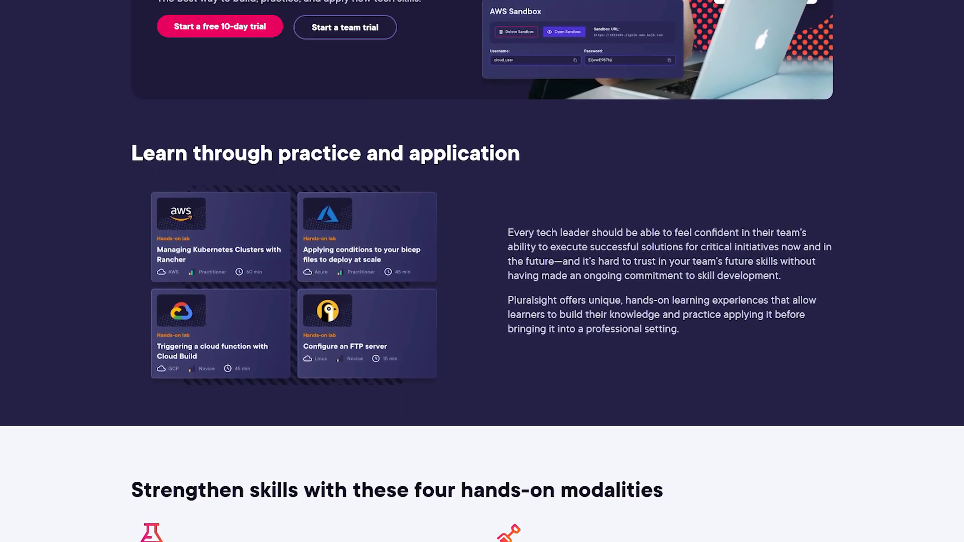
{"action": "scroll", "scroll_direction": "down", "scroll_amount": 3}
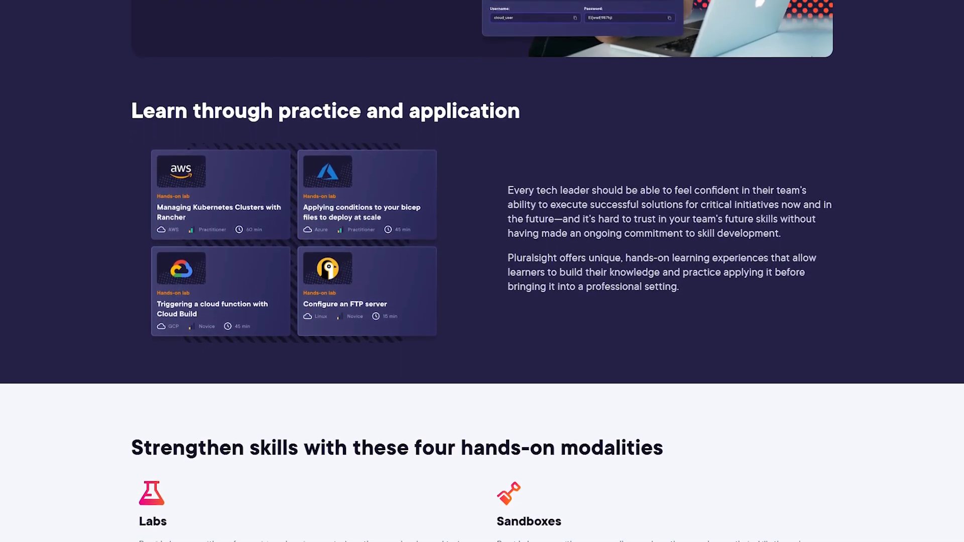
{"action": "scroll", "scroll_direction": "down", "scroll_amount": 3}
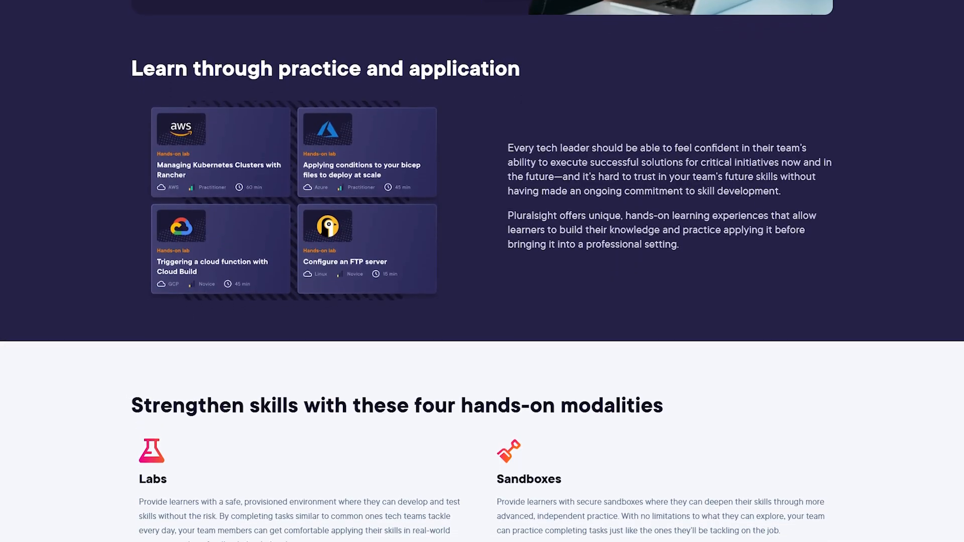
{"action": "scroll", "scroll_direction": "down", "scroll_amount": 3}
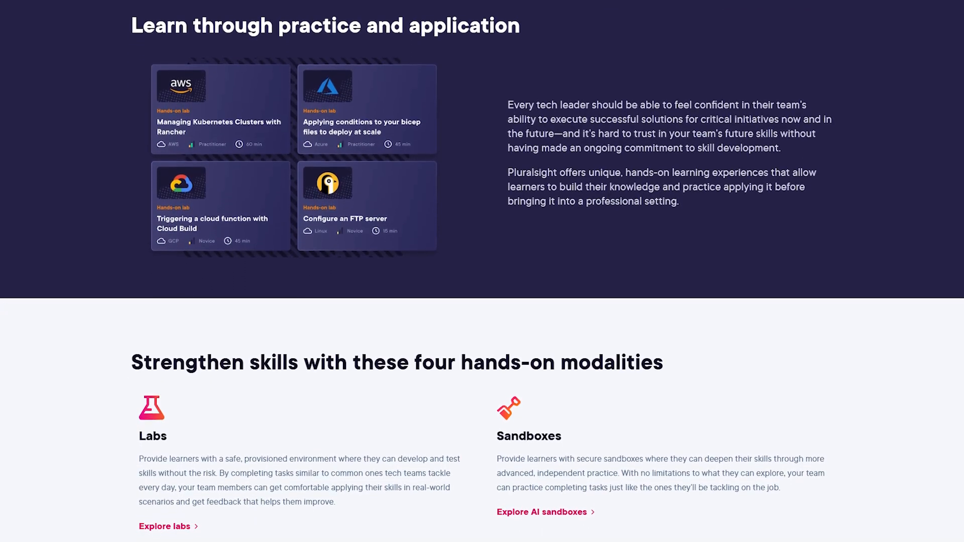